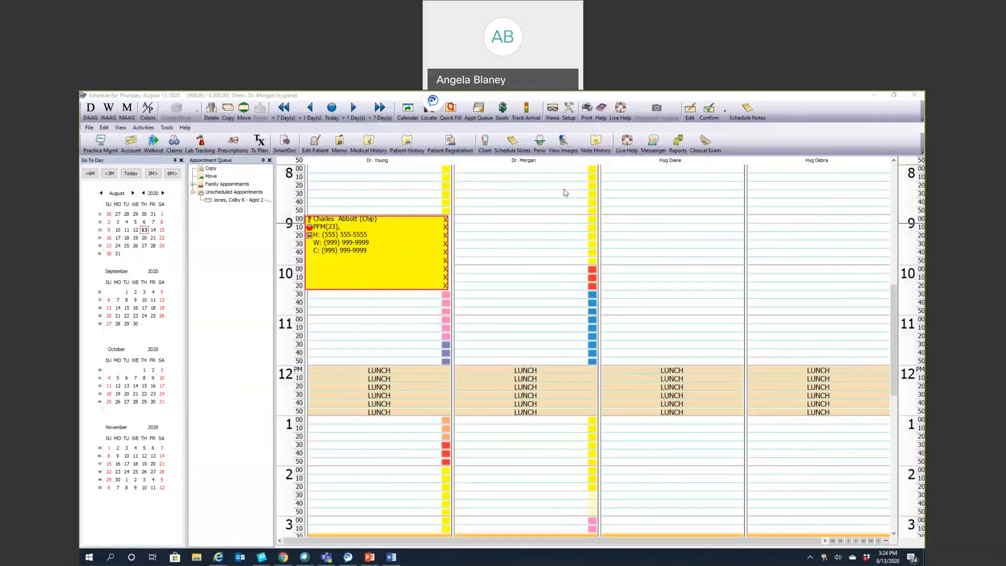
pyautogui.moveTo(491, 245)
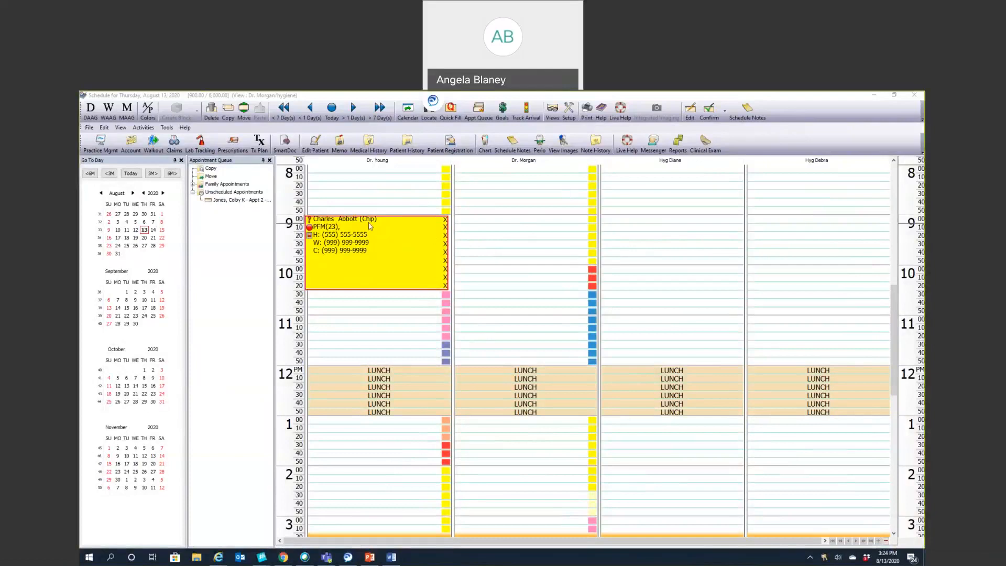
pyautogui.moveTo(369, 227)
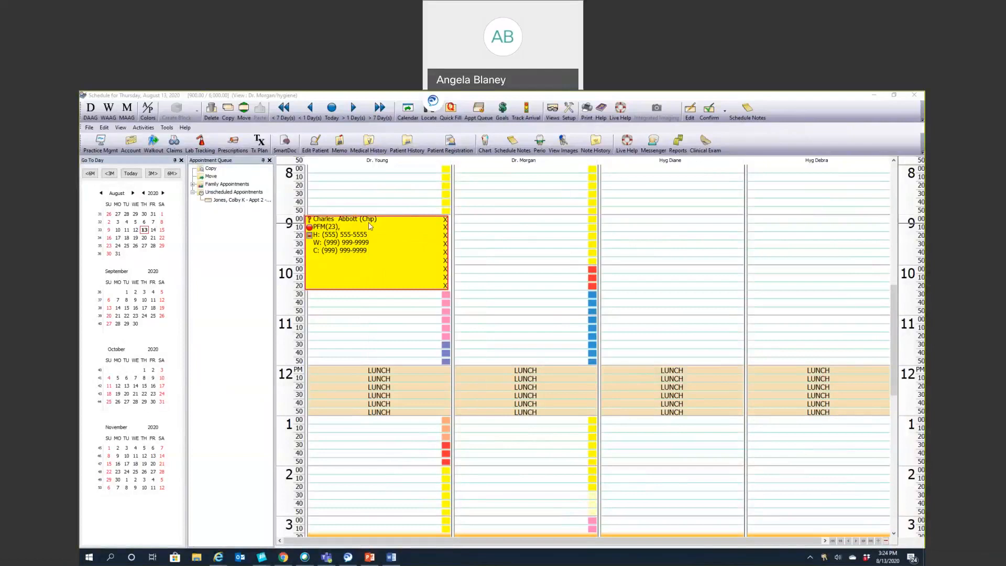
pyautogui.moveTo(370, 243)
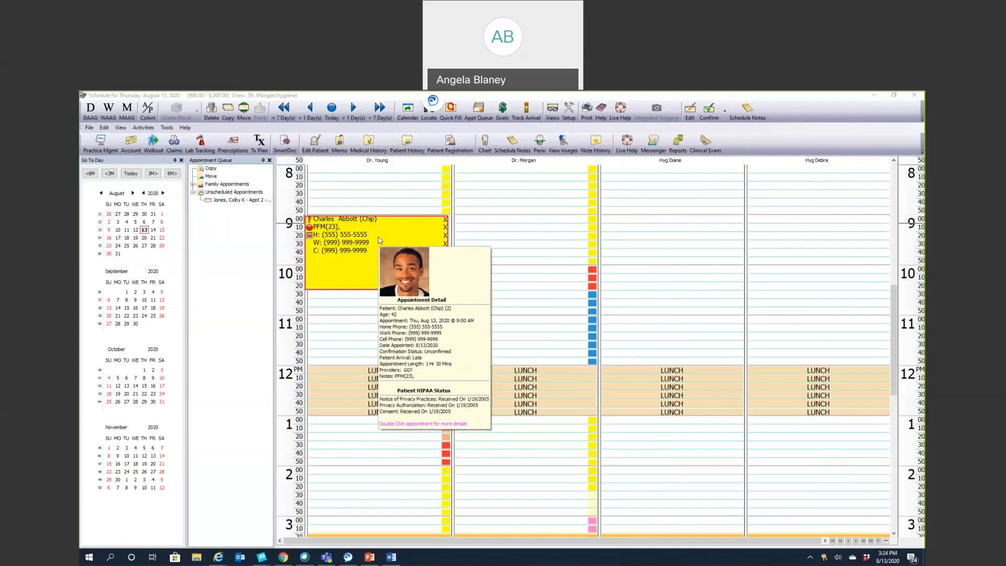
pyautogui.rightClick(377, 241)
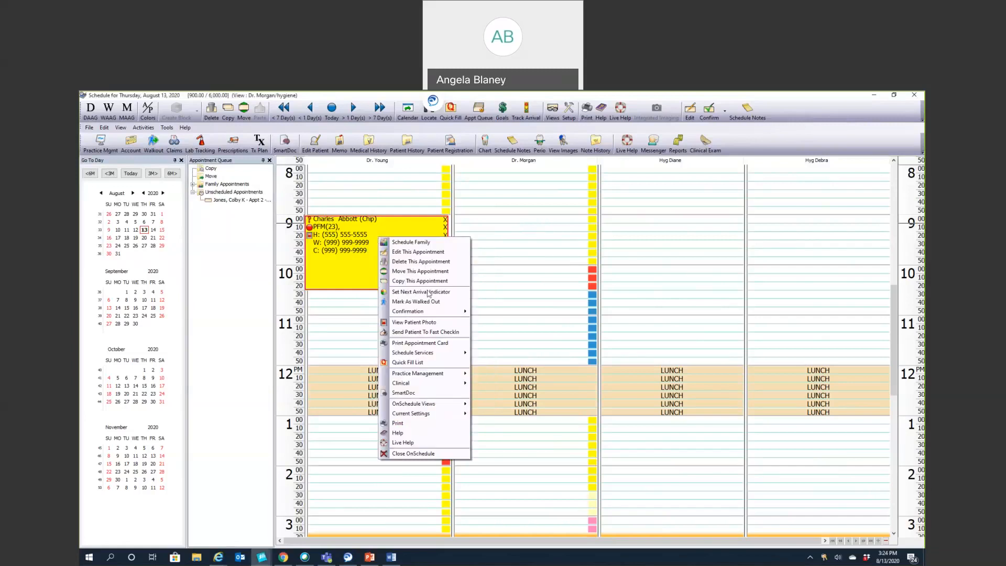
pyautogui.moveTo(421, 261)
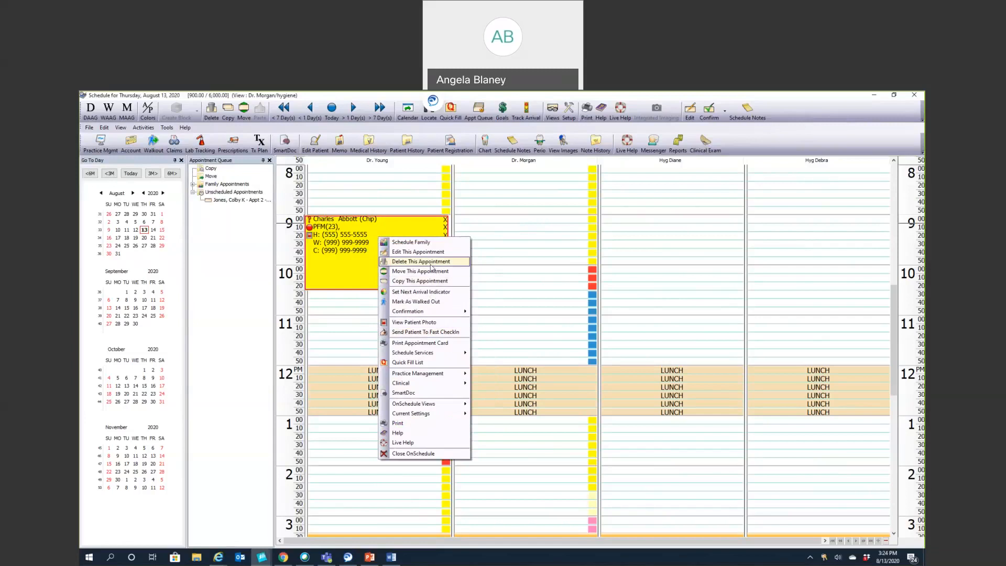
pyautogui.moveTo(418, 252)
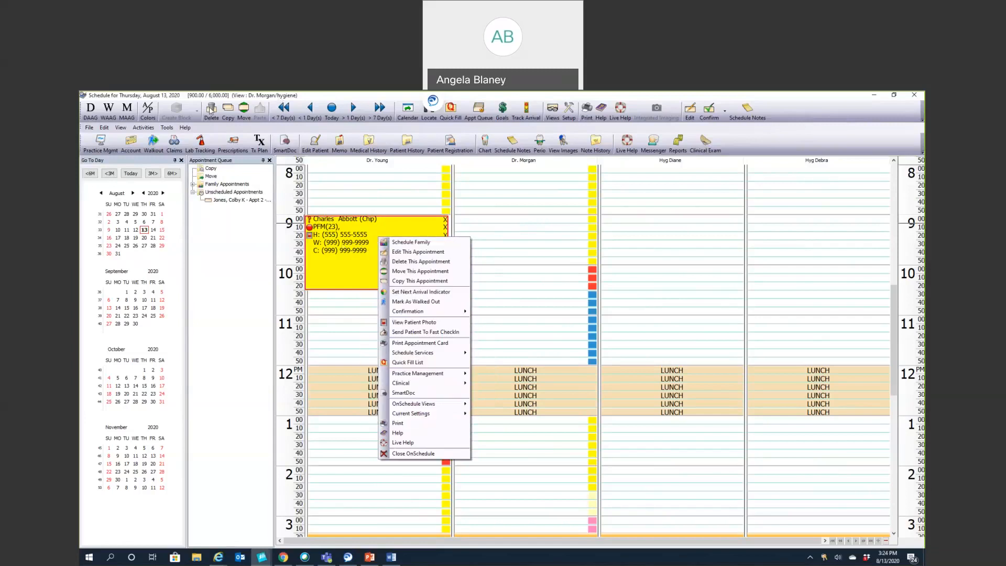
pyautogui.moveTo(265, 185)
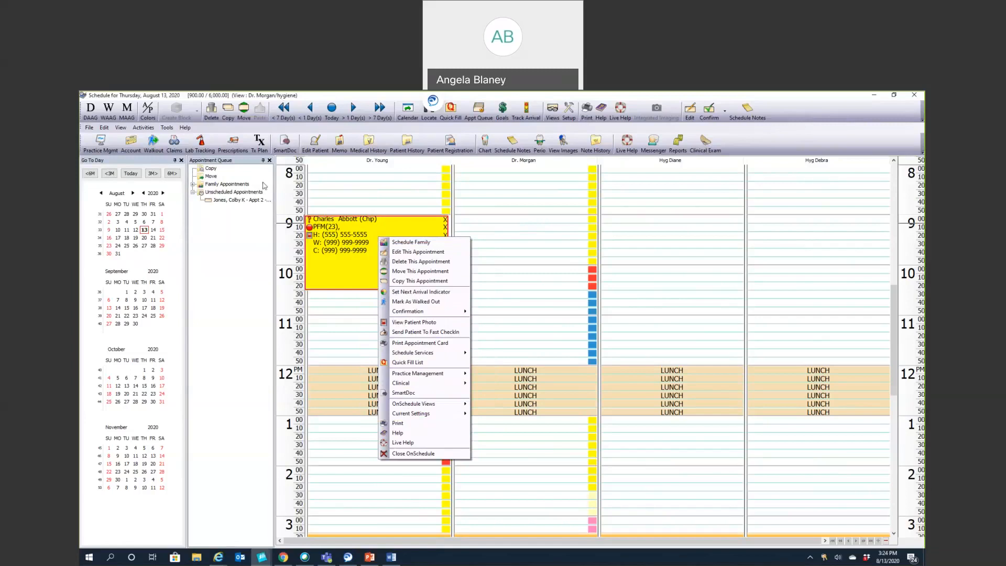
pyautogui.moveTo(421, 262)
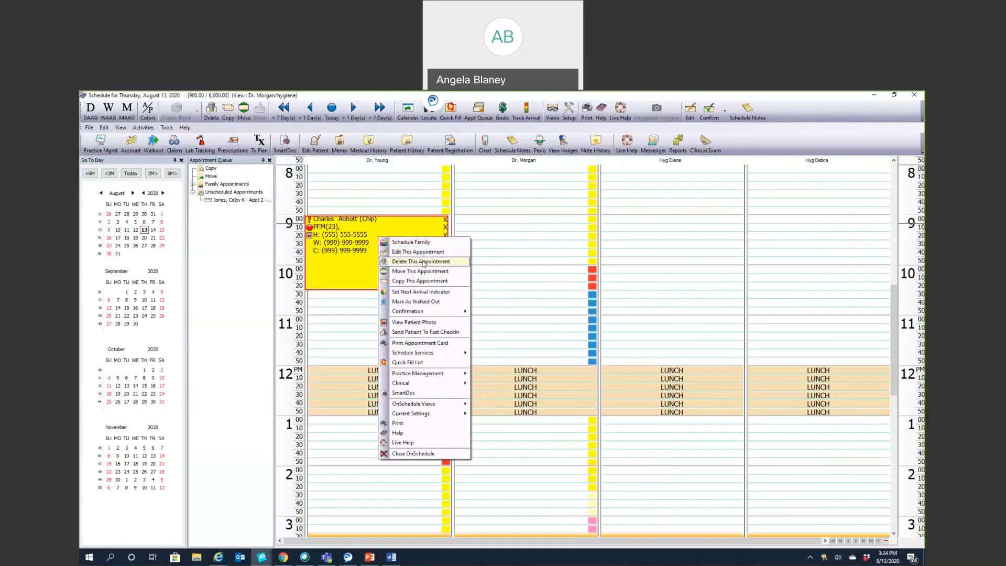
pyautogui.click(421, 262)
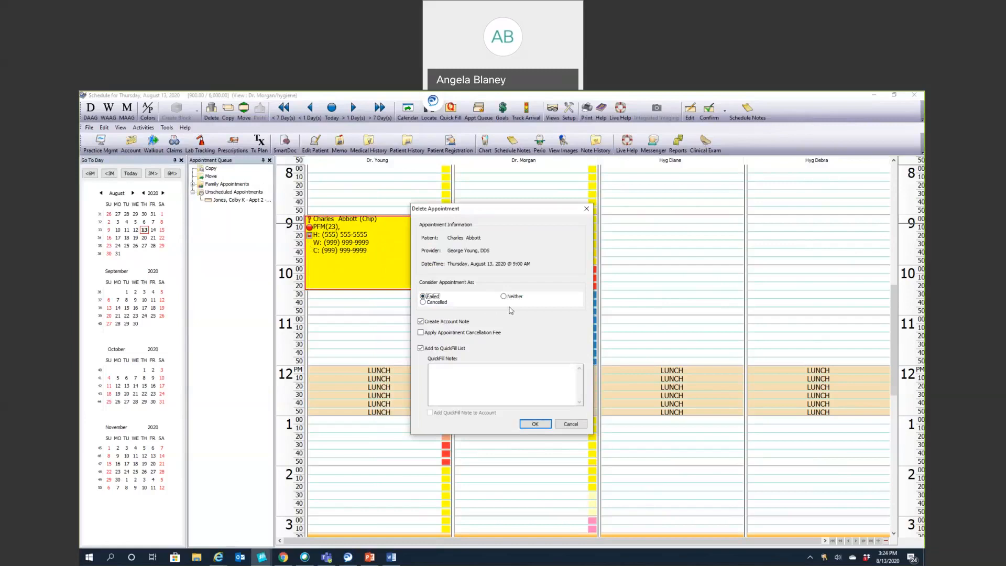
pyautogui.moveTo(518, 309)
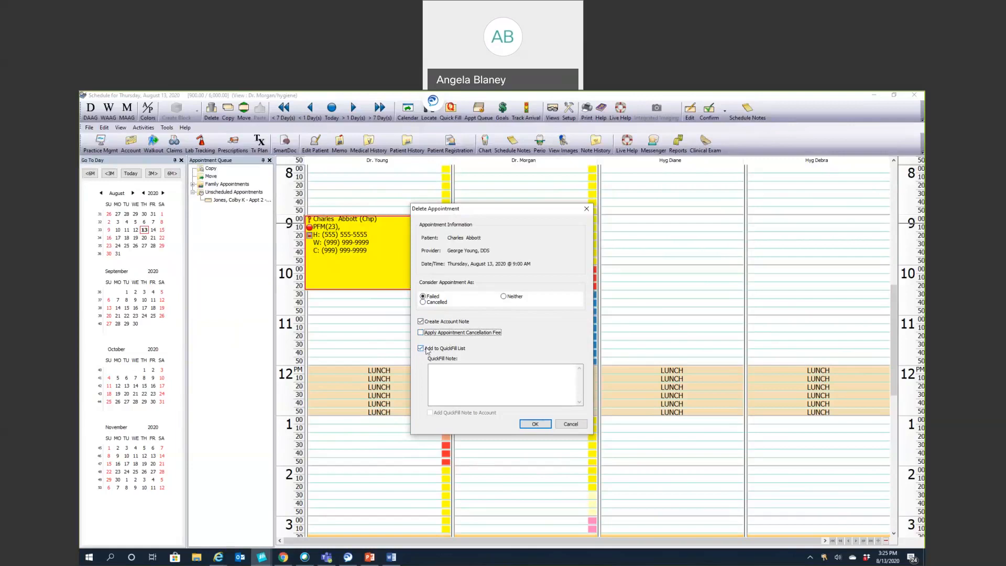
pyautogui.moveTo(427, 350)
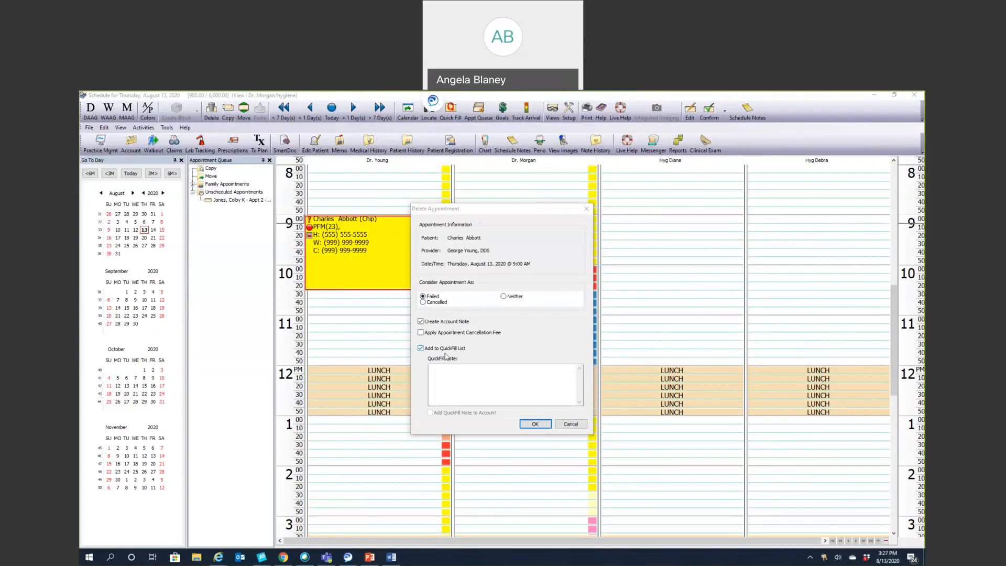
# Enter the QuickFill note "Last minute - Death in family." and add it to the account
pyautogui.click(453, 382)
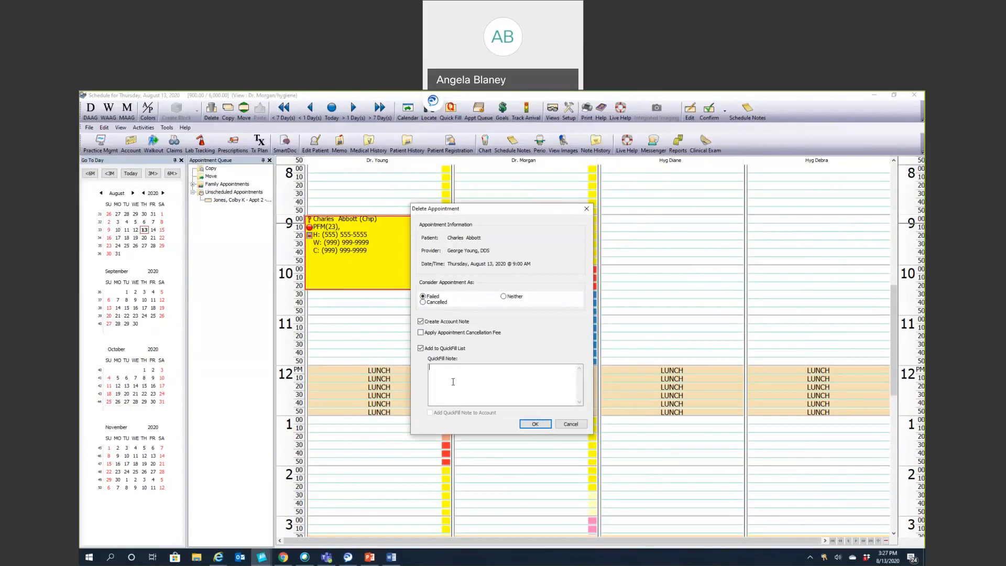
pyautogui.write('Last minute .')
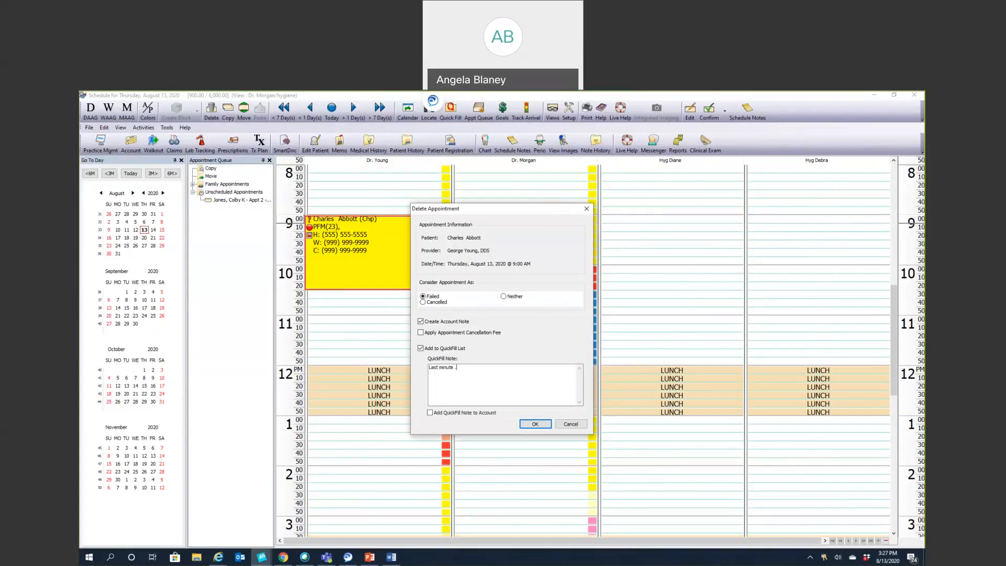
pyautogui.write('Death in family.')
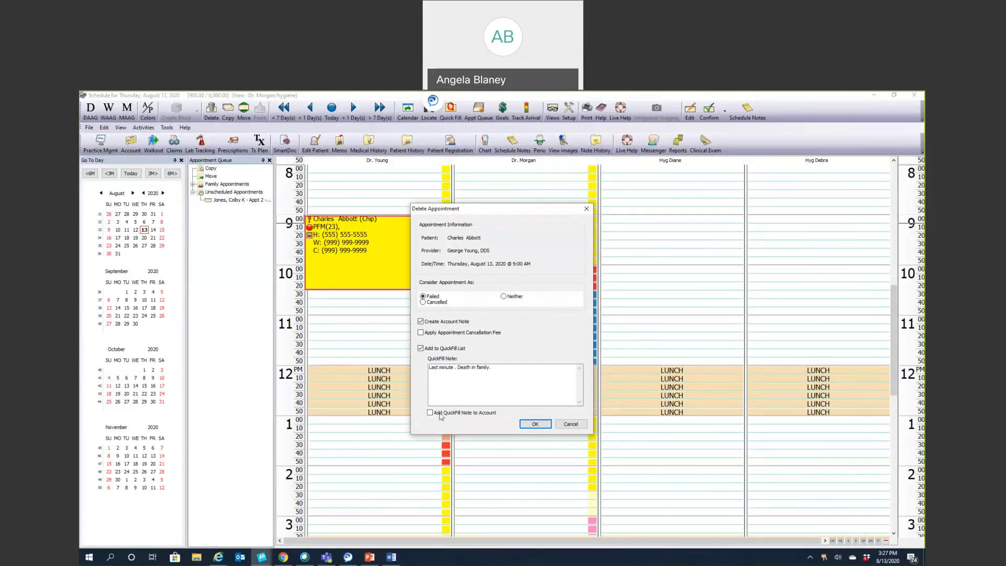
pyautogui.moveTo(457, 418)
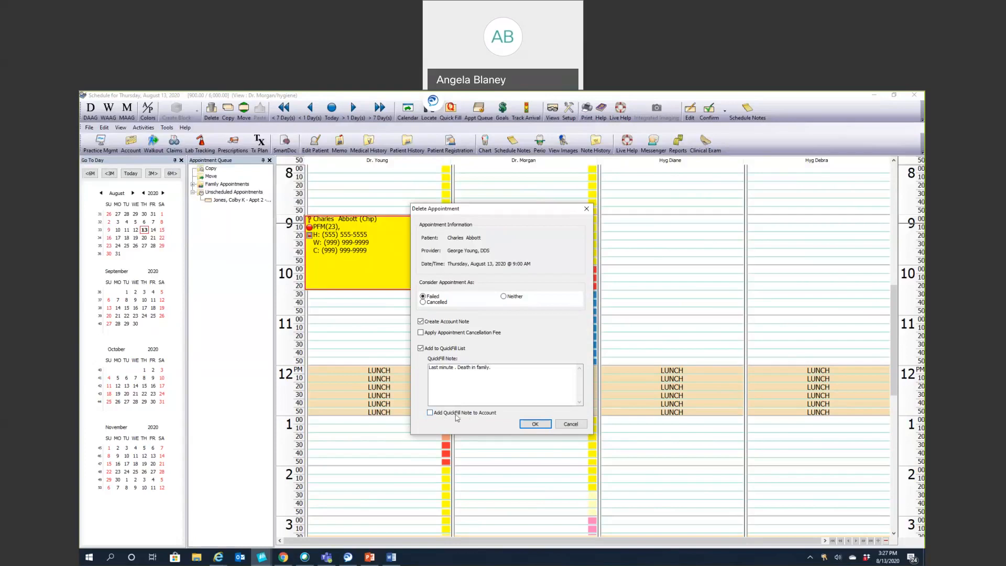
pyautogui.click(430, 413)
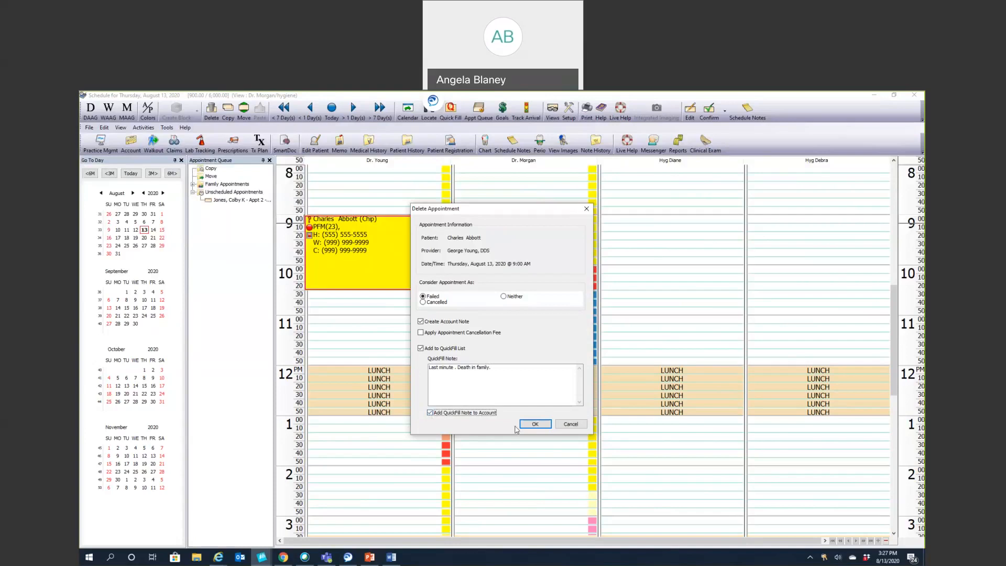
# Confirm the deletion while keeping the planned services in the treatment planner
pyautogui.click(535, 424)
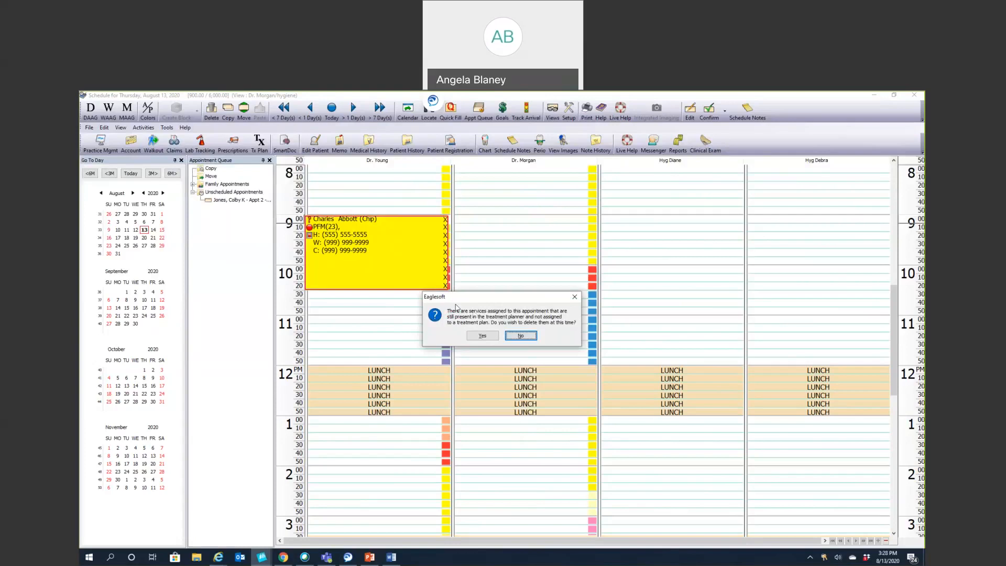
pyautogui.moveTo(454, 315)
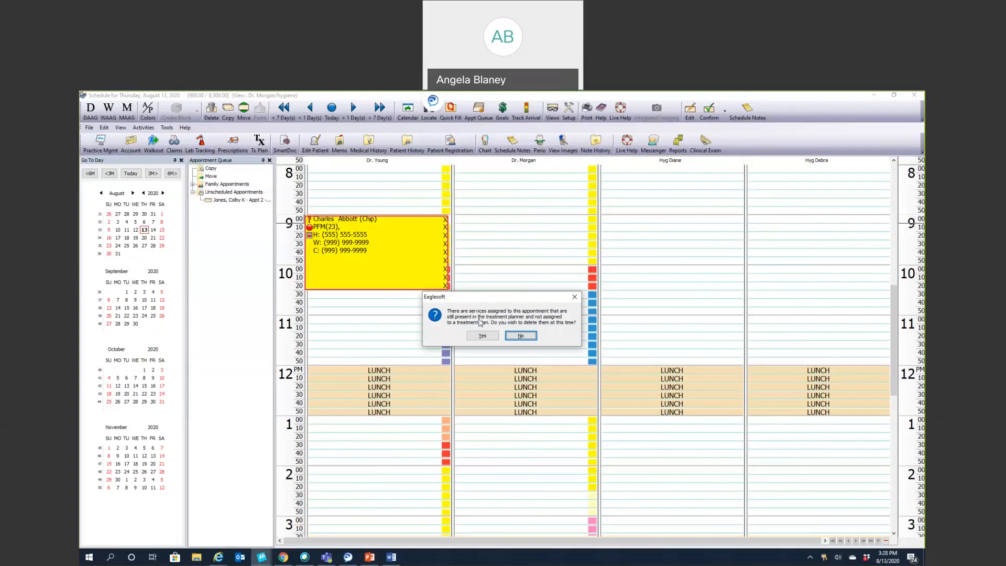
pyautogui.moveTo(524, 302)
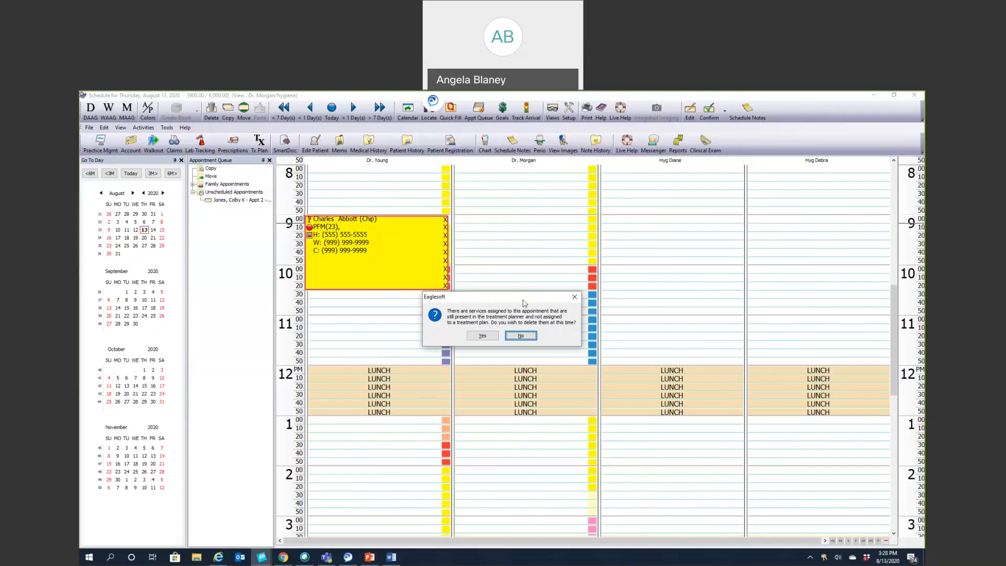
pyautogui.moveTo(529, 298)
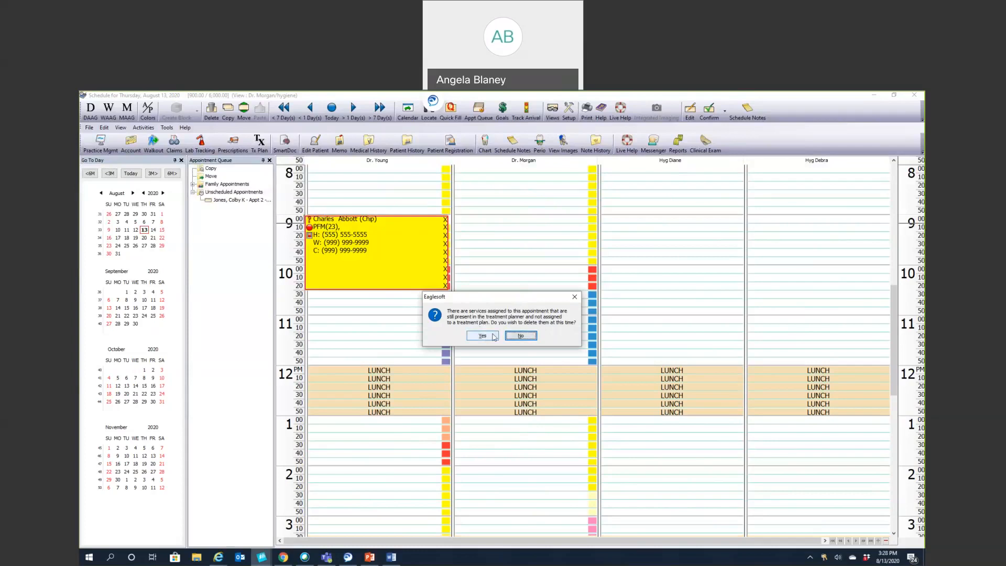
pyautogui.moveTo(538, 325)
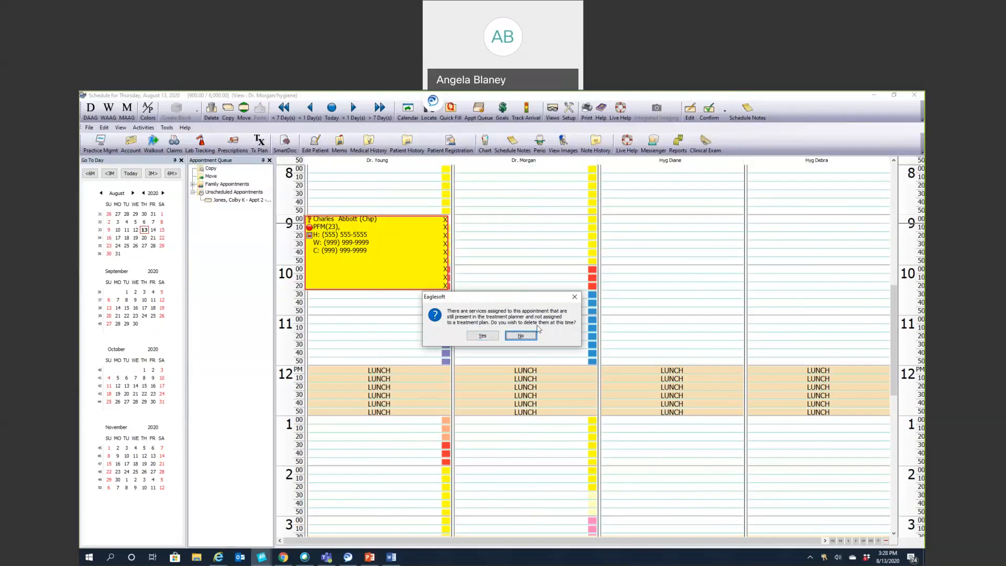
pyautogui.moveTo(538, 332)
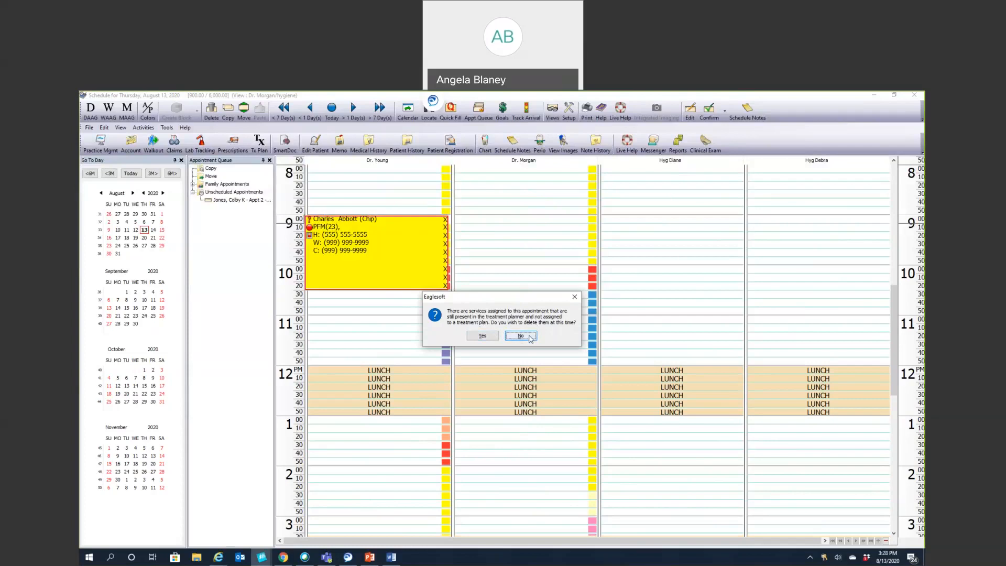
pyautogui.click(520, 335)
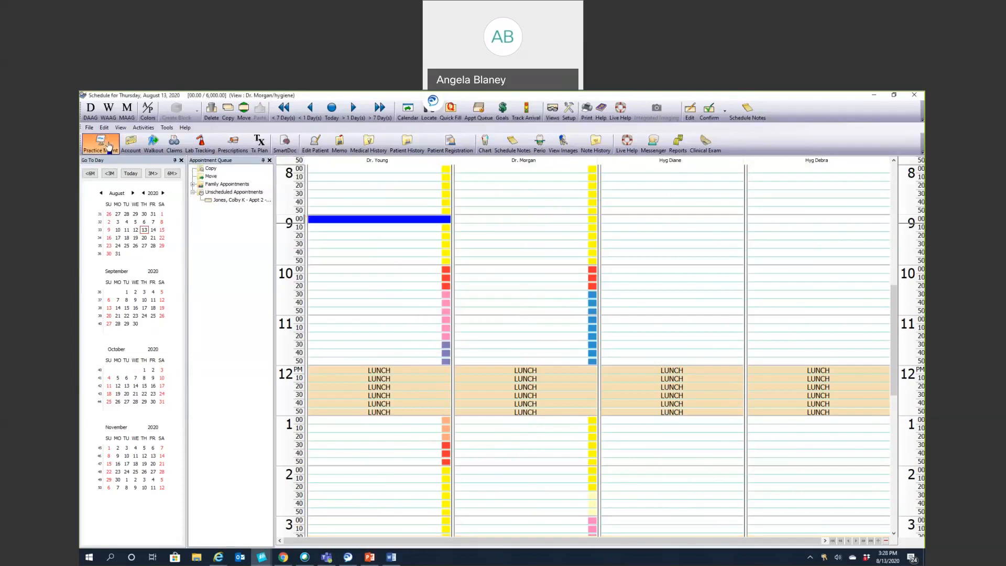
# In OnSchedule preferences, disallow permanent deletion of planned services removed from appointments and save
pyautogui.click(101, 143)
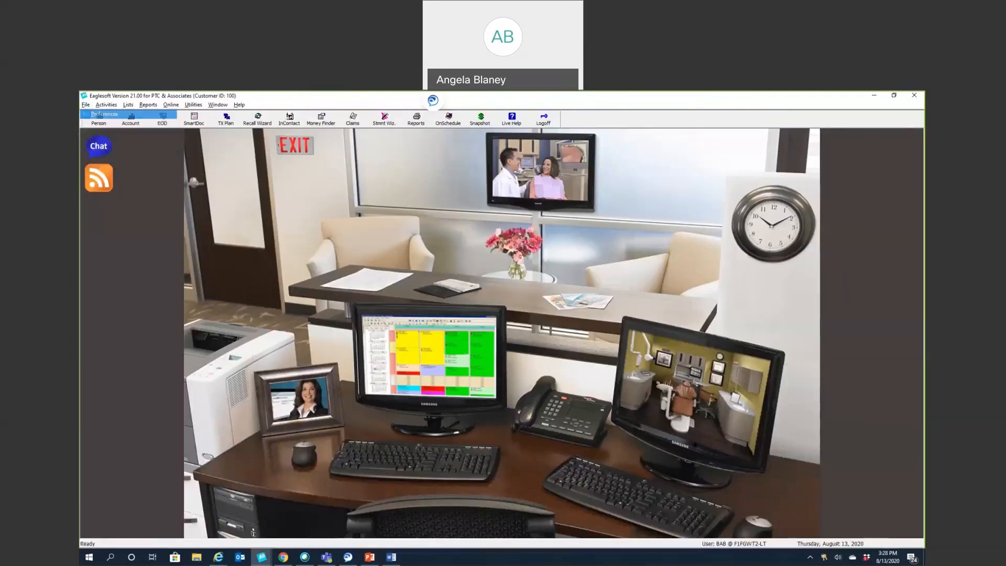
pyautogui.click(103, 114)
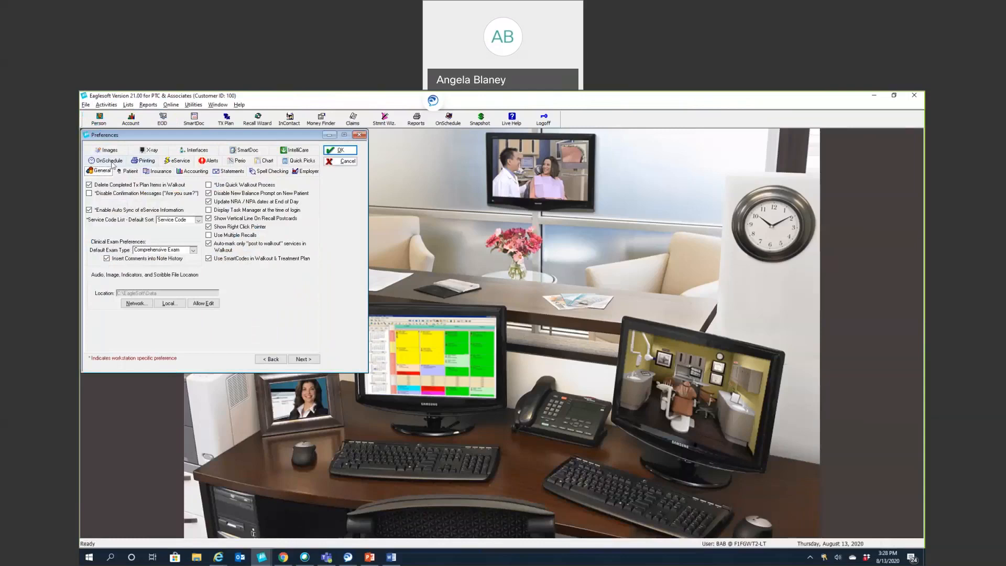
pyautogui.click(104, 160)
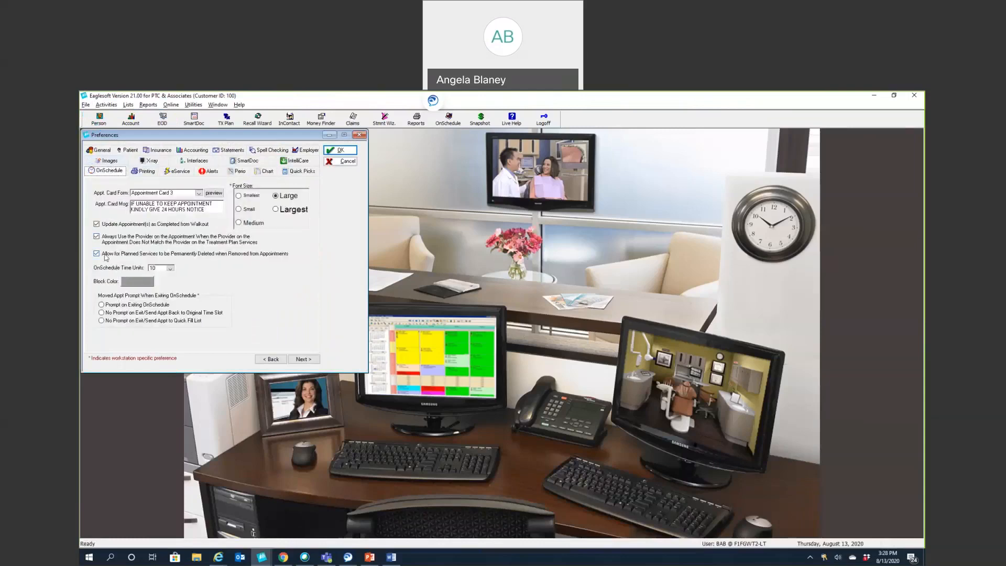
pyautogui.click(100, 312)
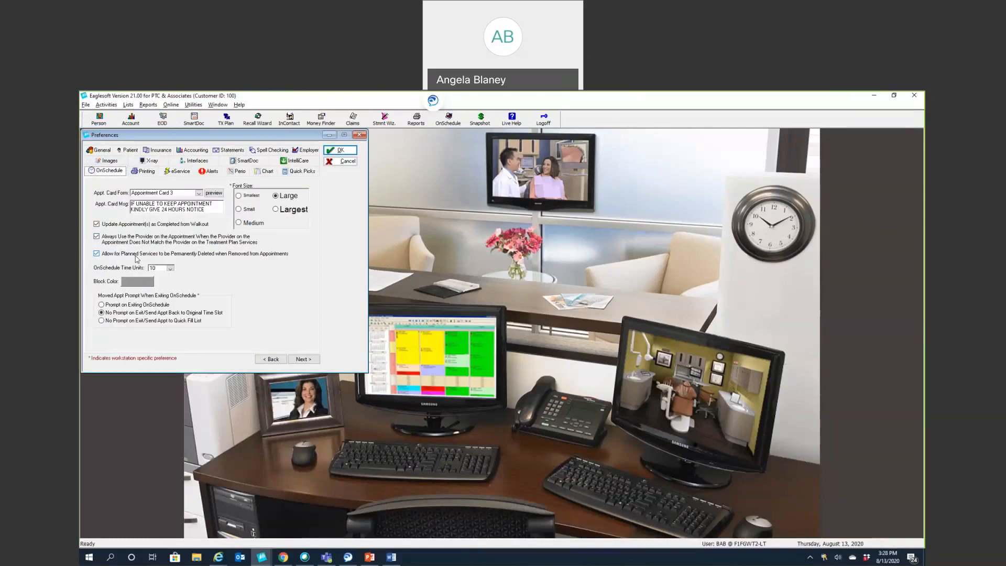
pyautogui.moveTo(160, 254)
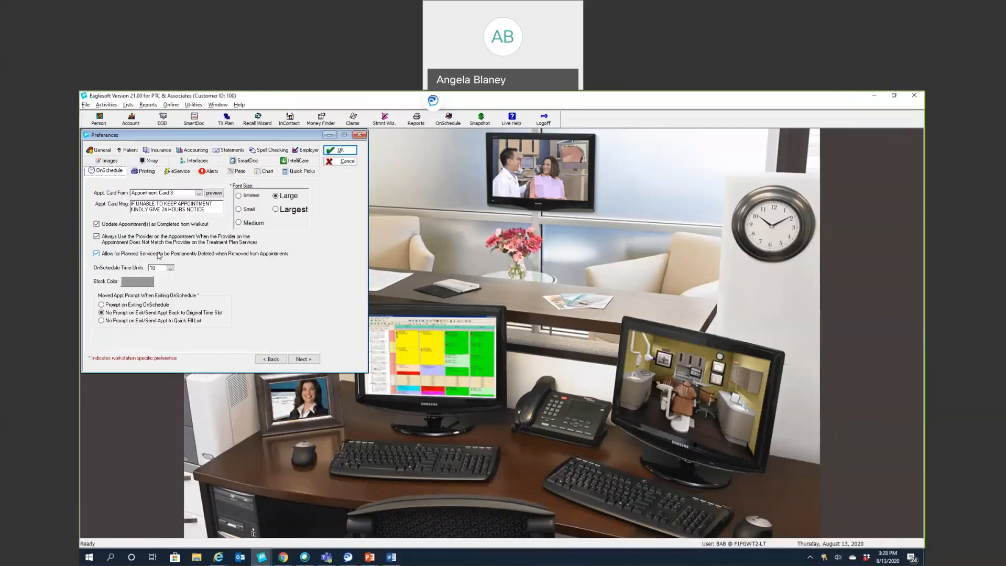
pyautogui.moveTo(167, 258)
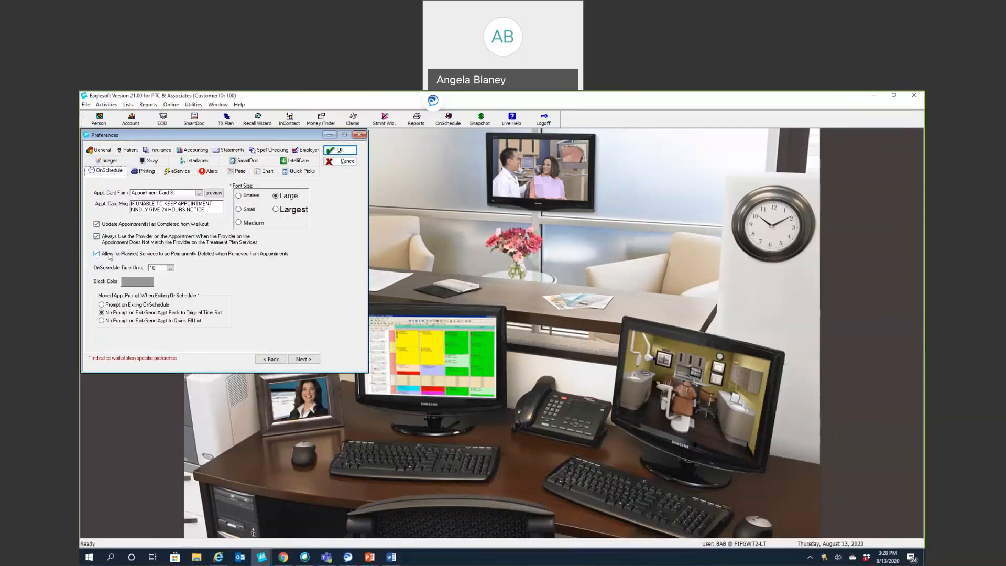
pyautogui.click(96, 253)
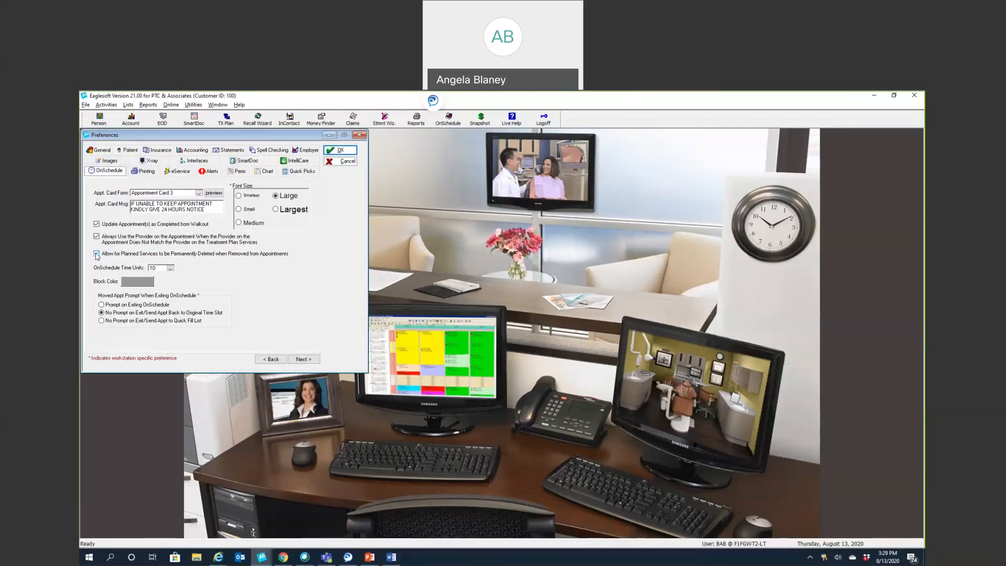
pyautogui.click(97, 253)
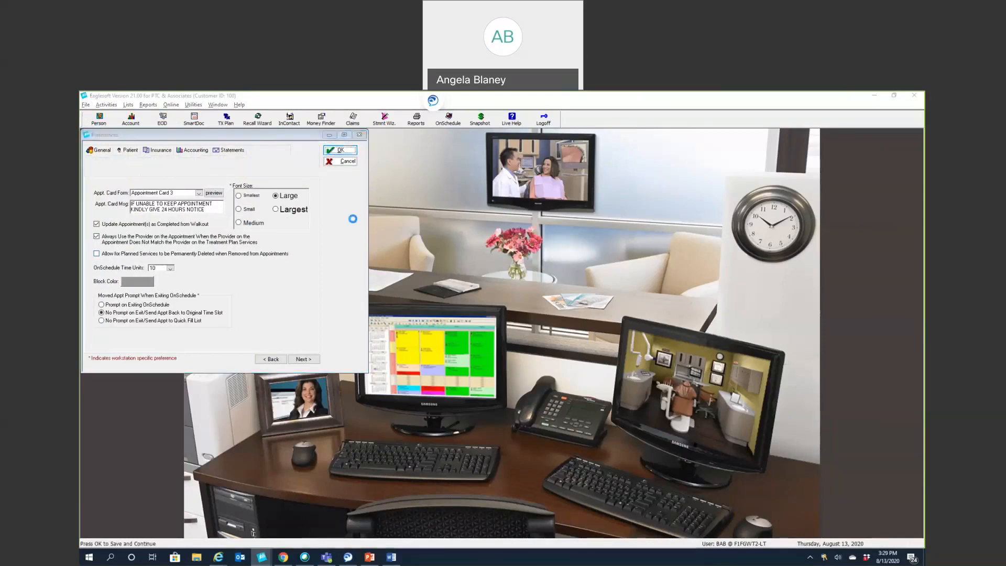
pyautogui.click(344, 149)
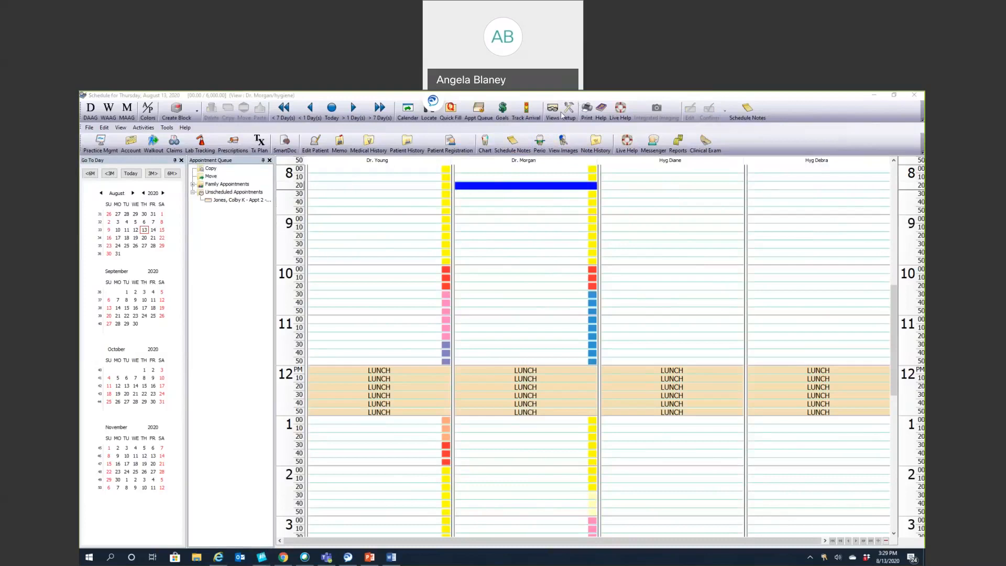
pyautogui.moveTo(557, 112)
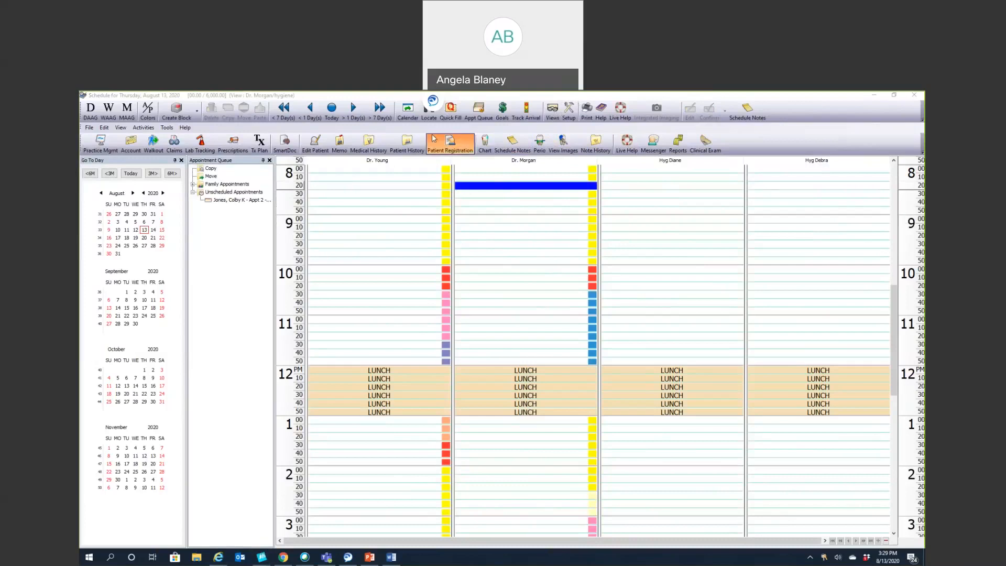
# Show the OnSchedule day calendar for Thursday, August 13, 2020
pyautogui.click(451, 142)
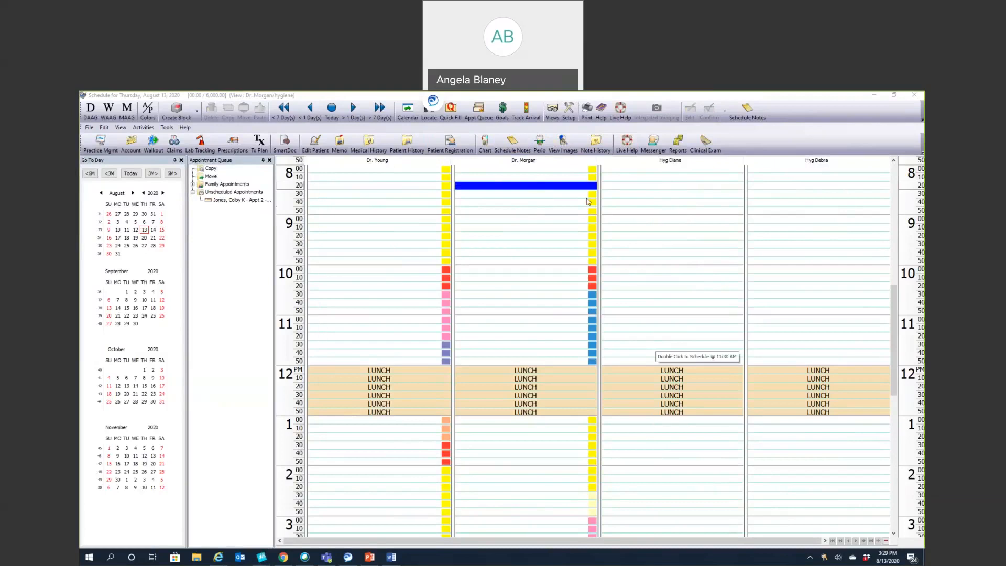
pyautogui.moveTo(601, 128)
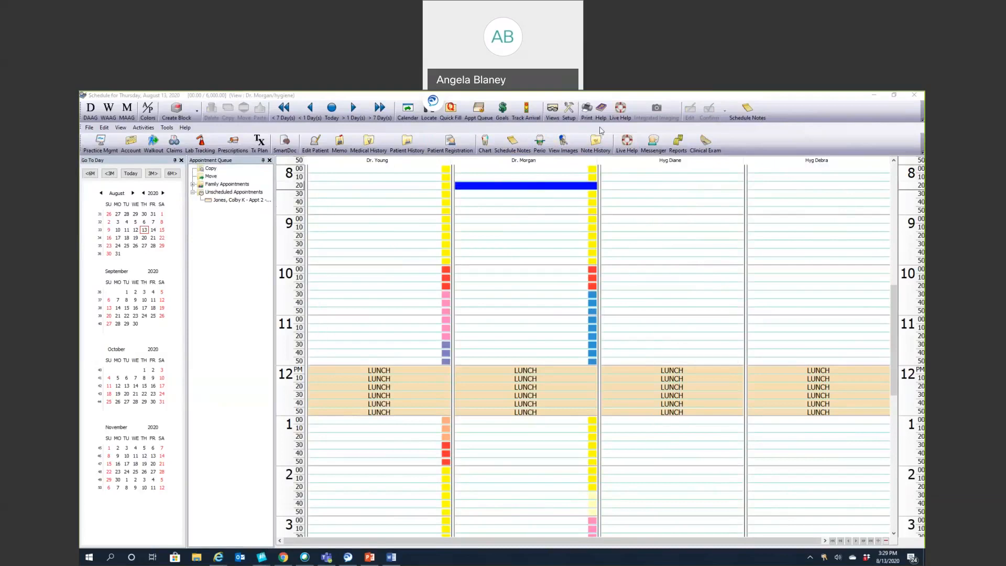
pyautogui.moveTo(495, 166)
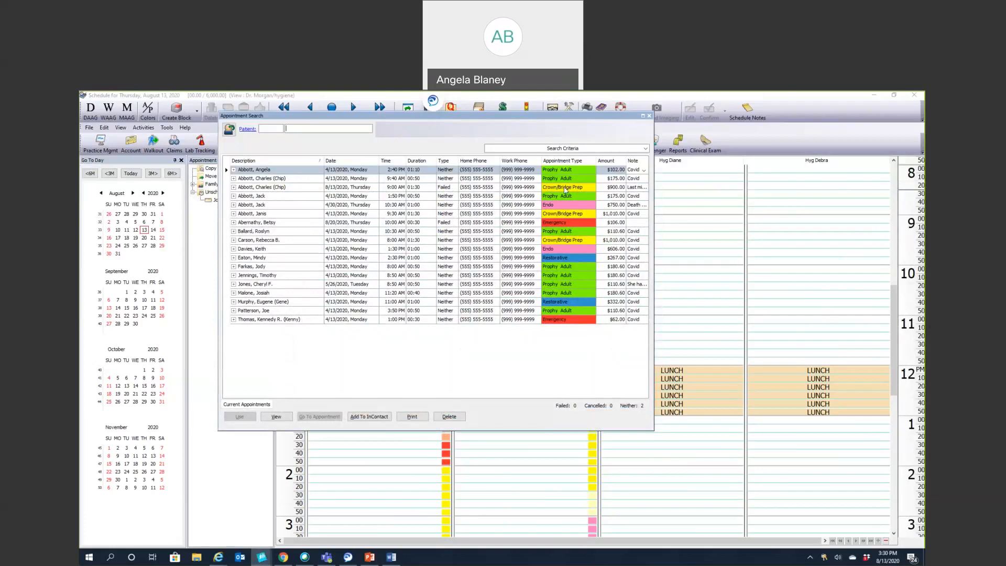
pyautogui.click(645, 187)
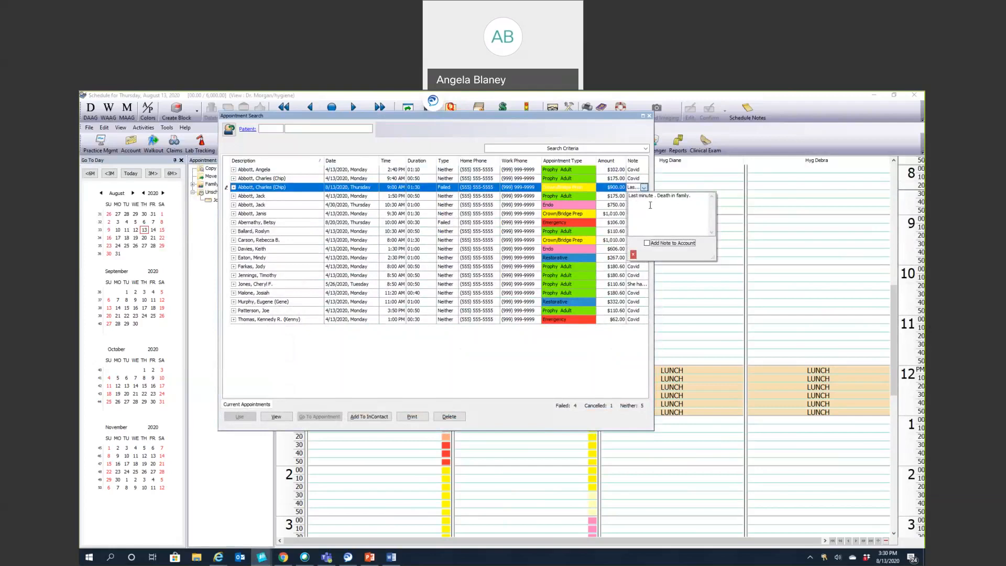
pyautogui.moveTo(639, 213)
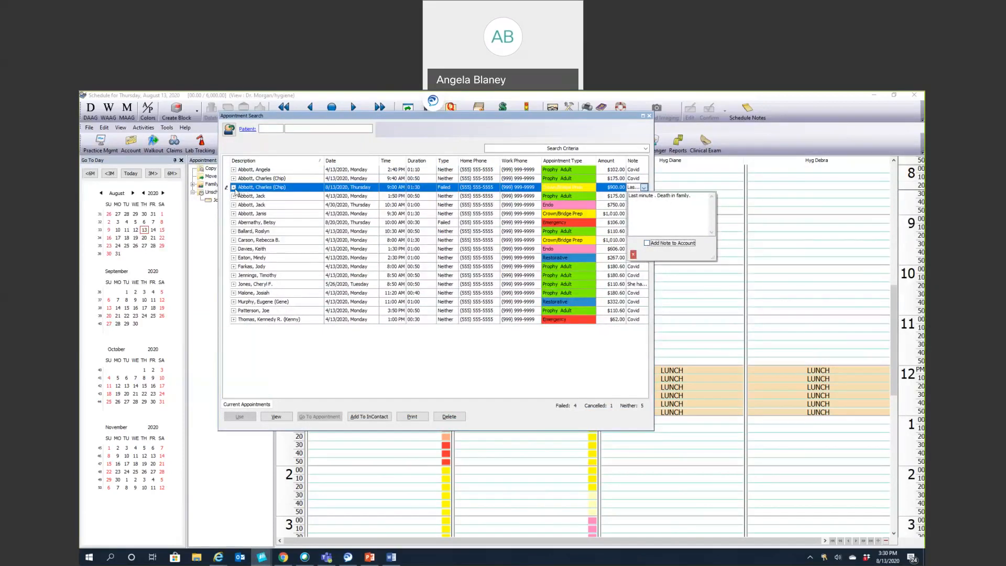
pyautogui.click(233, 187)
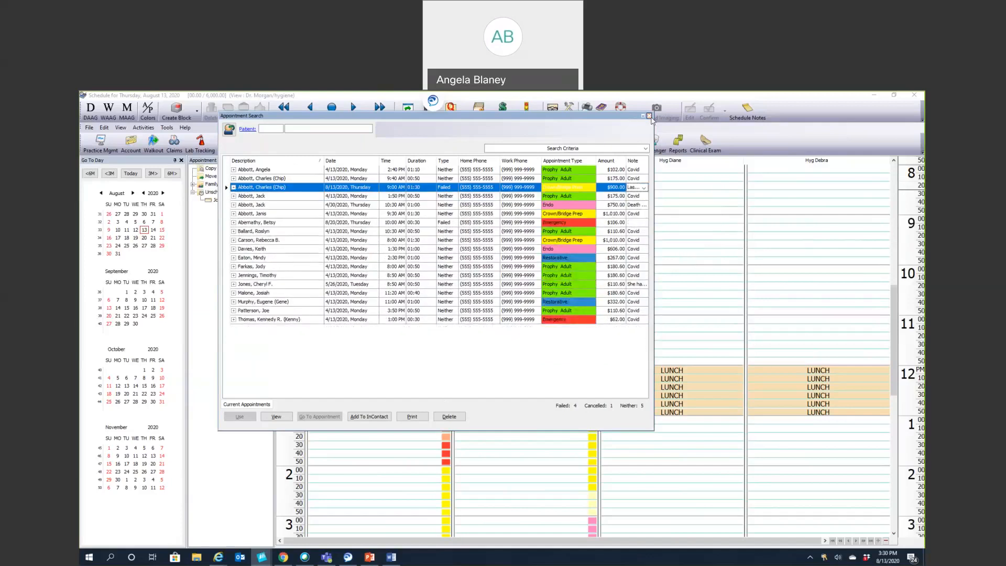
pyautogui.click(649, 115)
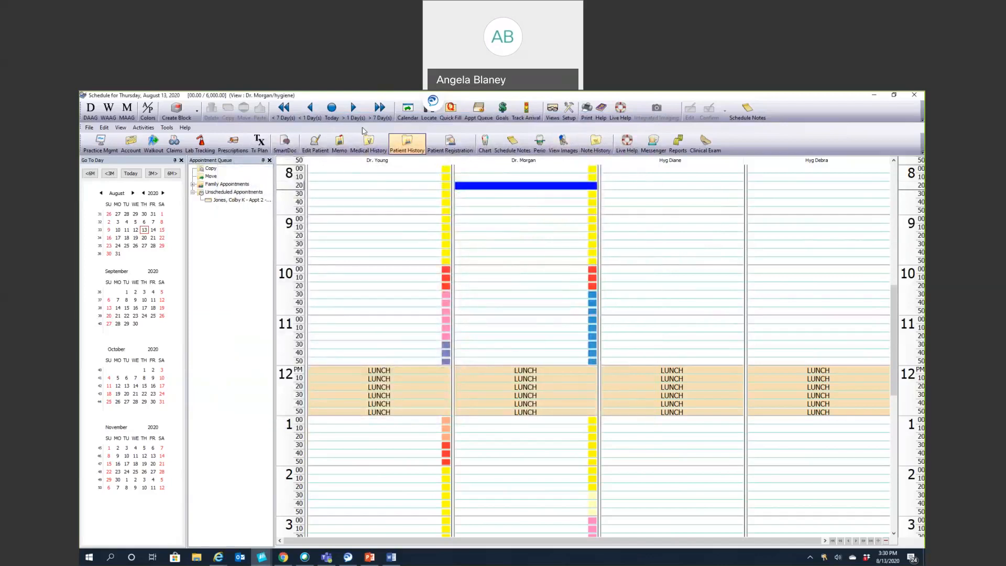
pyautogui.click(380, 107)
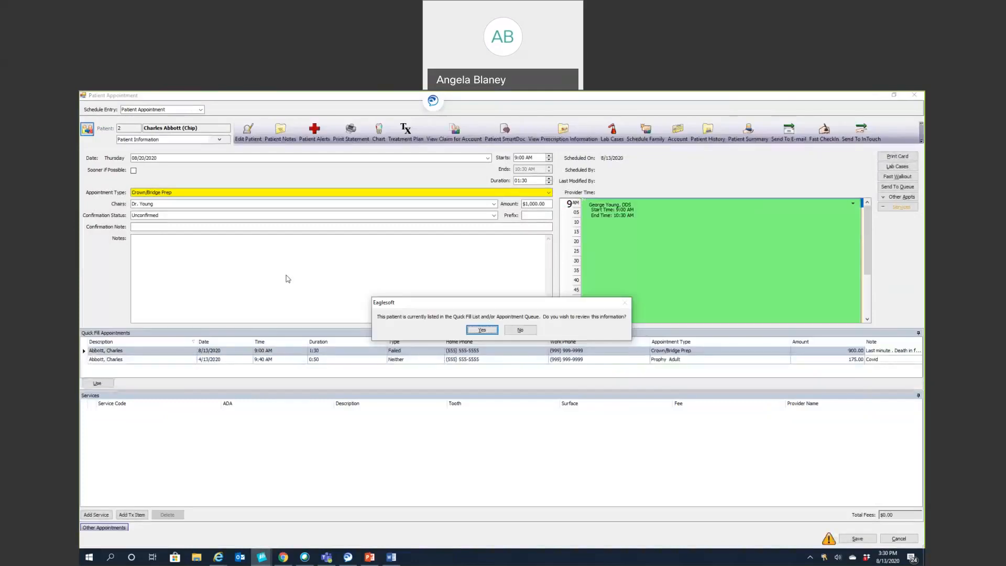
pyautogui.moveTo(402, 330)
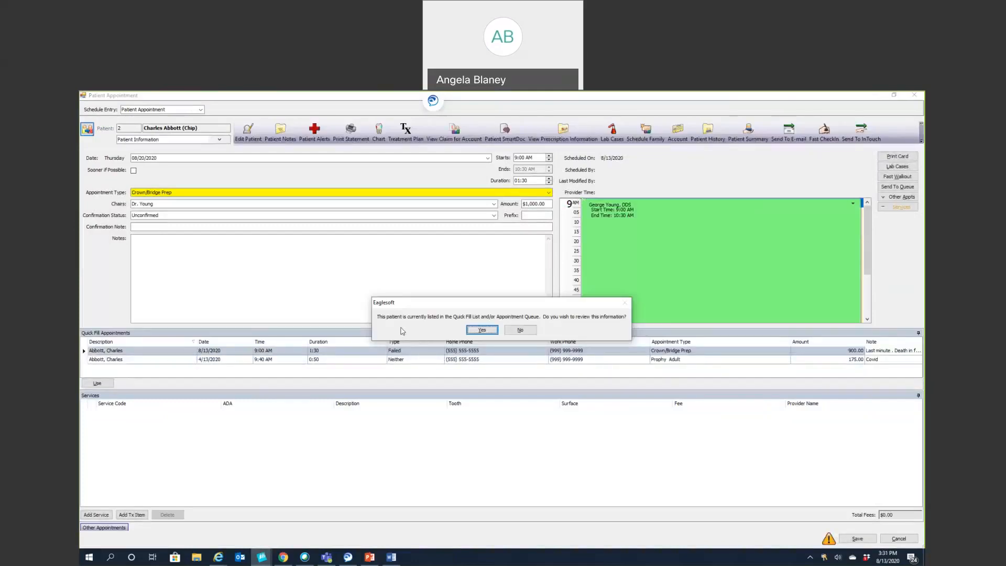
pyautogui.moveTo(408, 326)
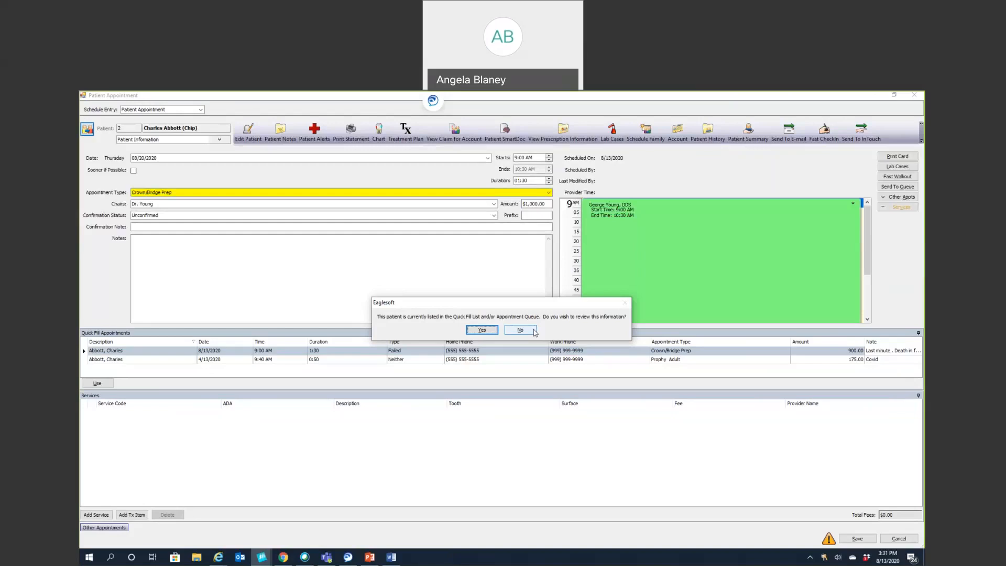
pyautogui.moveTo(522, 330)
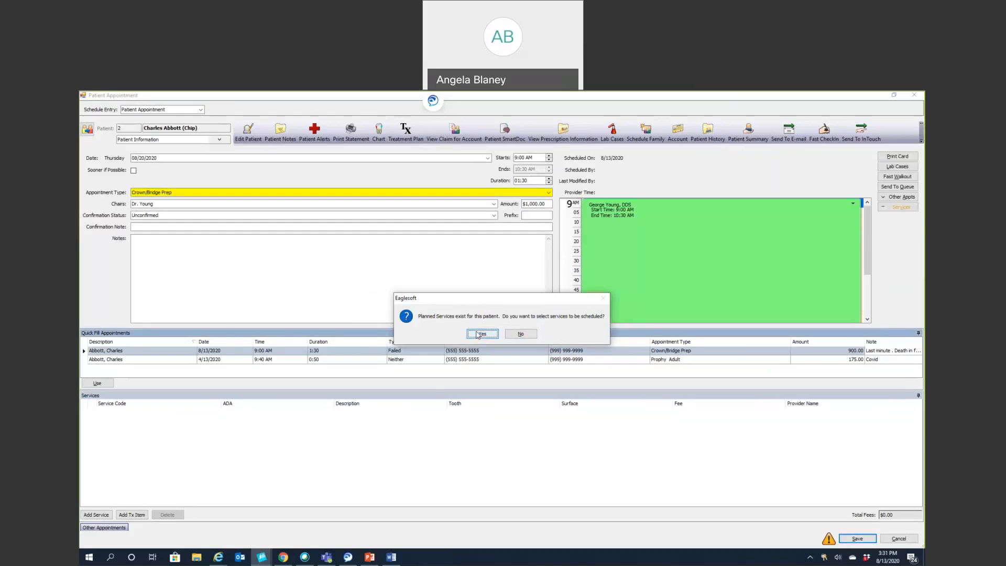
# Attach the planned D2750 crown service for tooth 23 and save the appointment
pyautogui.click(482, 334)
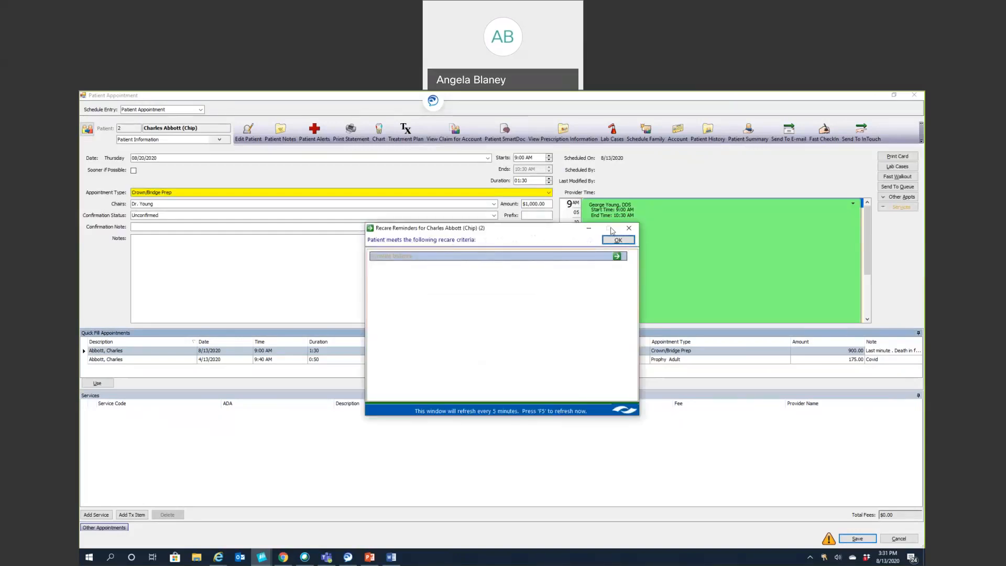
pyautogui.click(618, 239)
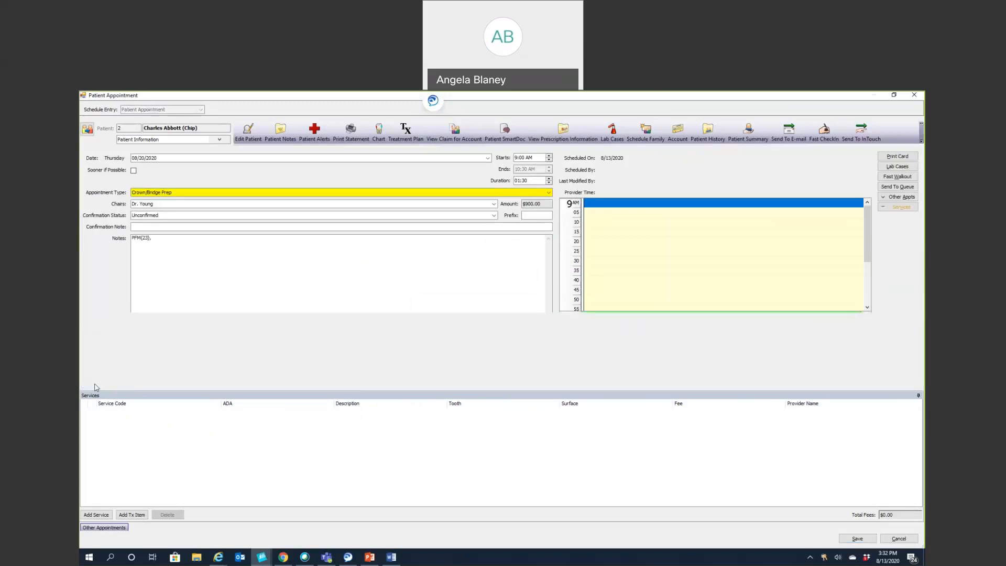
pyautogui.click(97, 513)
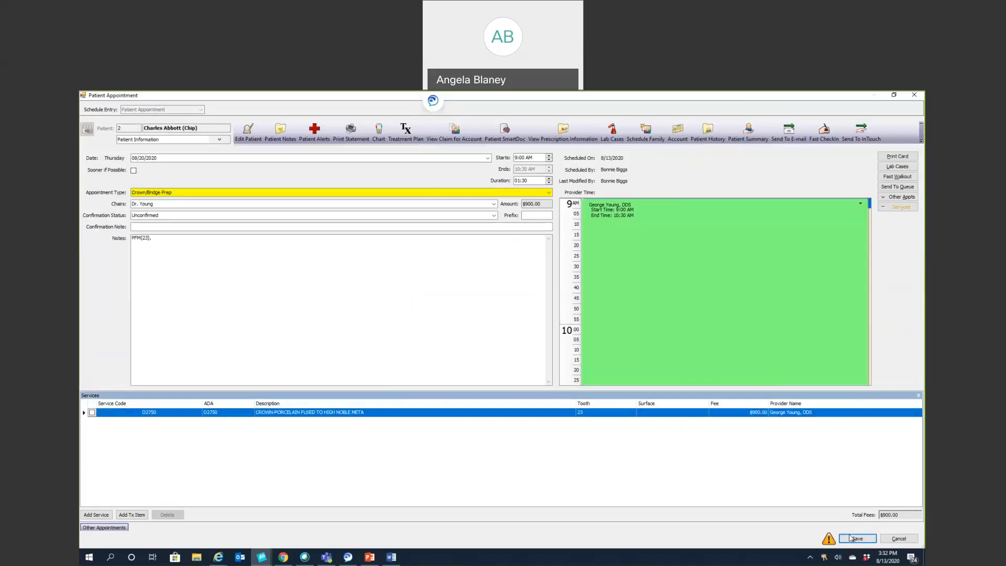
pyautogui.click(860, 538)
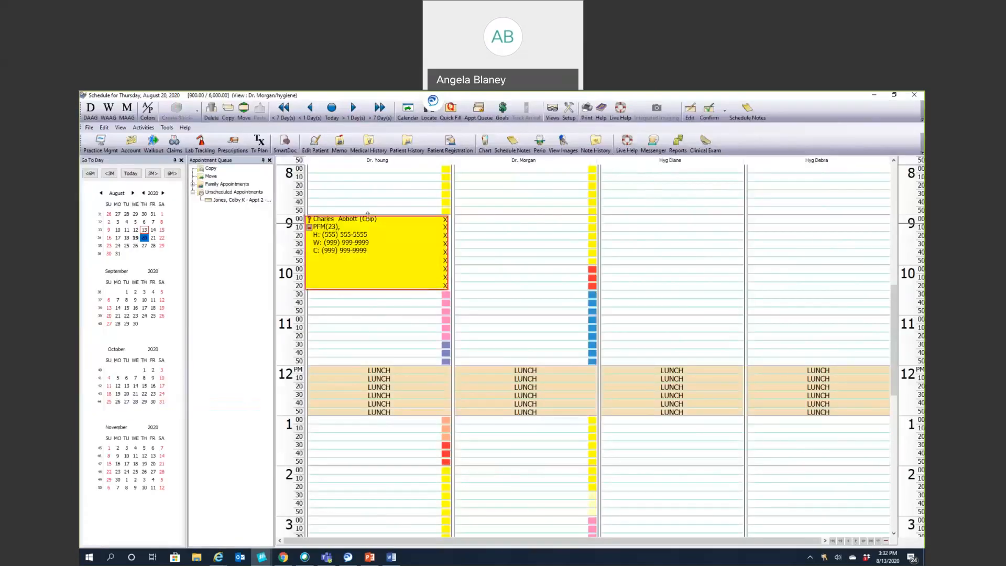
pyautogui.moveTo(382, 242)
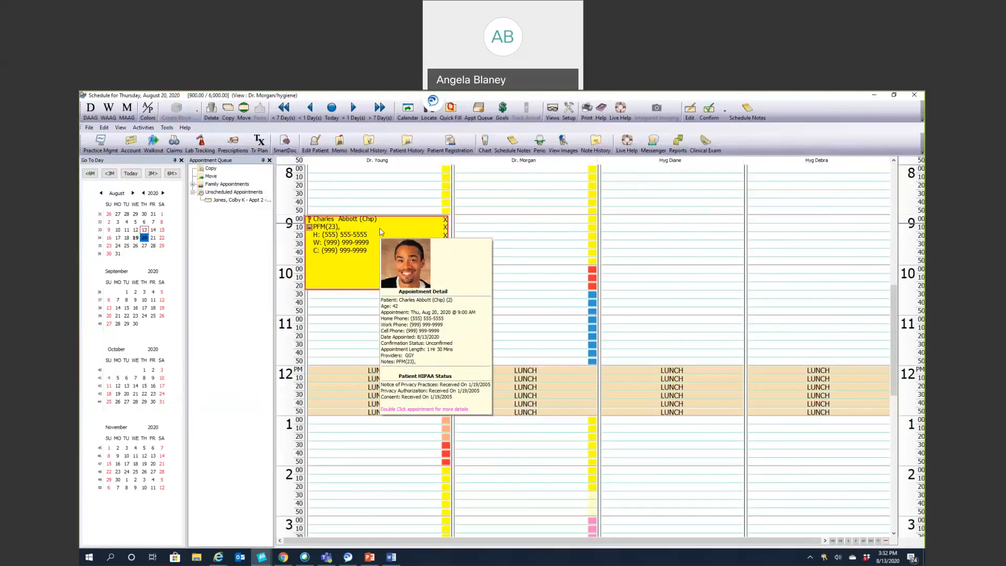
pyautogui.rightClick(381, 229)
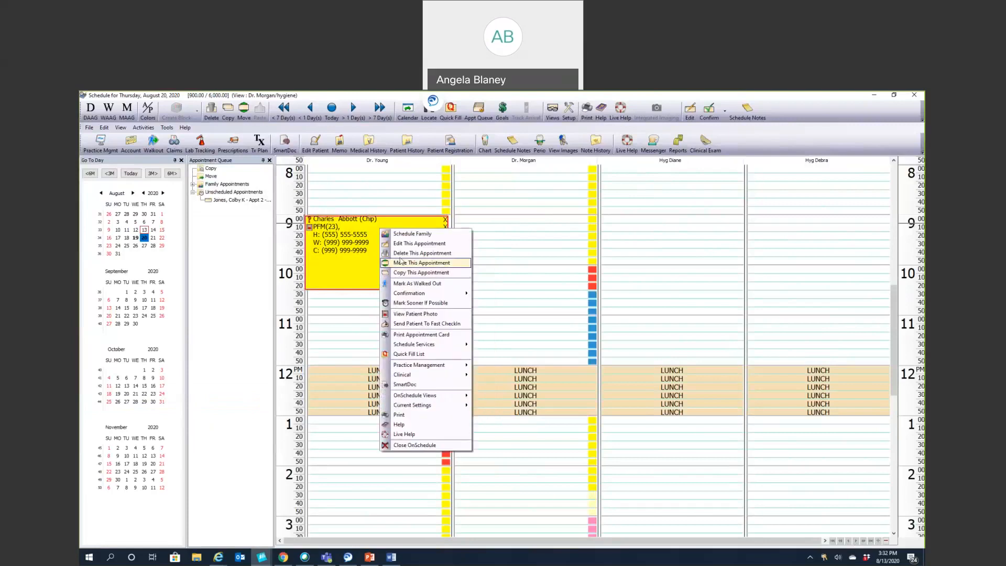
pyautogui.click(422, 252)
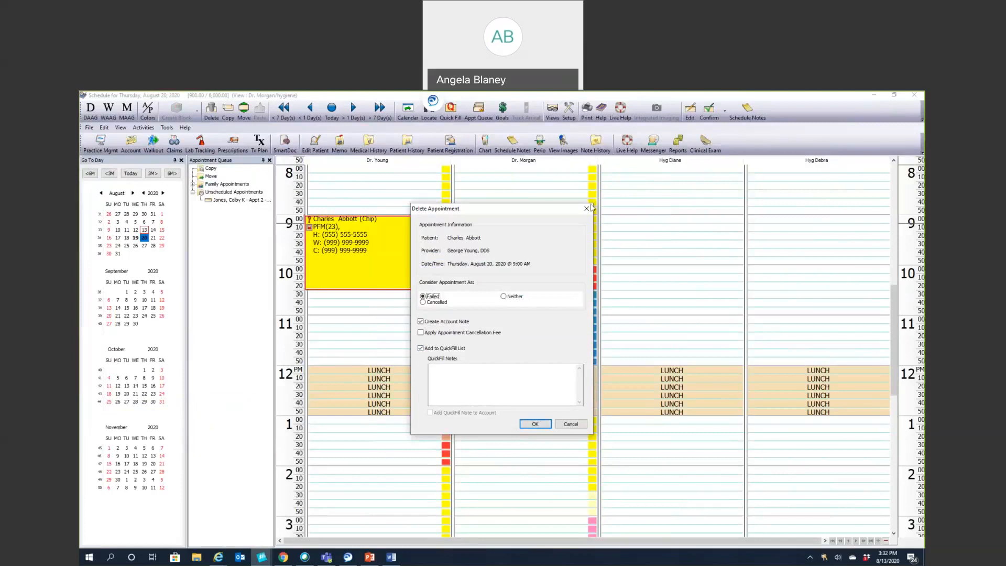
# Cancel the deletion, leaving the August 20 appointment on Dr. Young's schedule
pyautogui.click(535, 423)
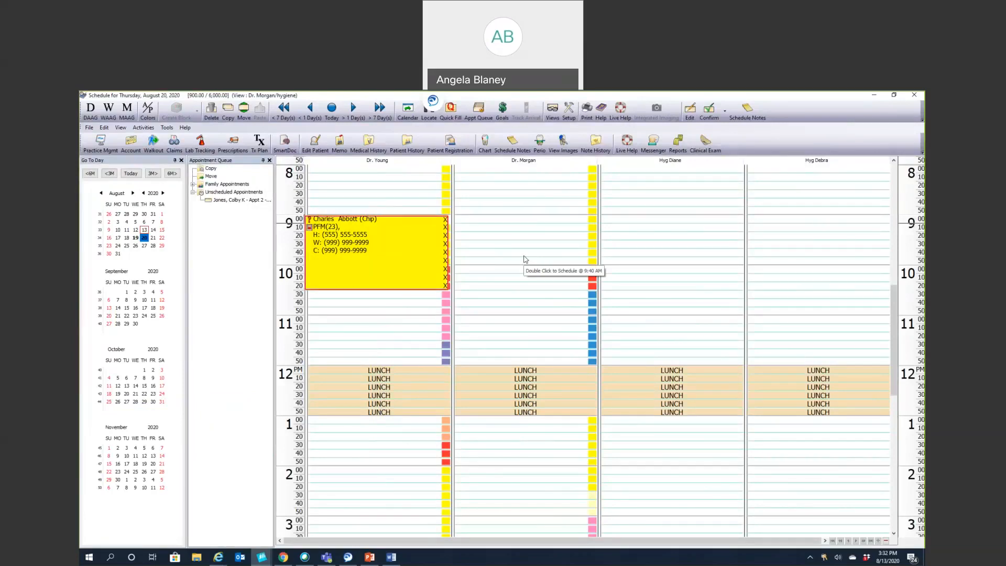
pyautogui.moveTo(526, 259)
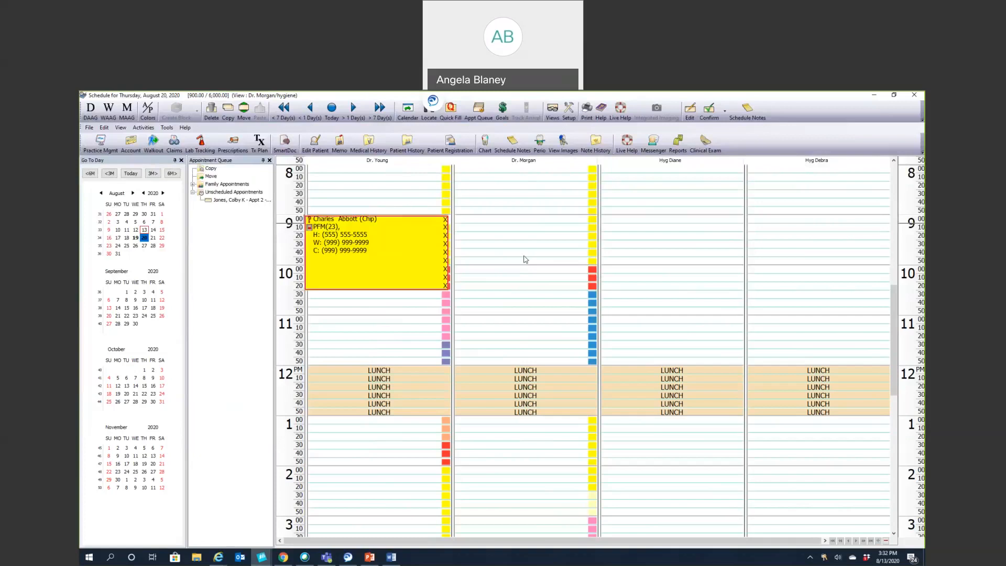
pyautogui.moveTo(514, 247)
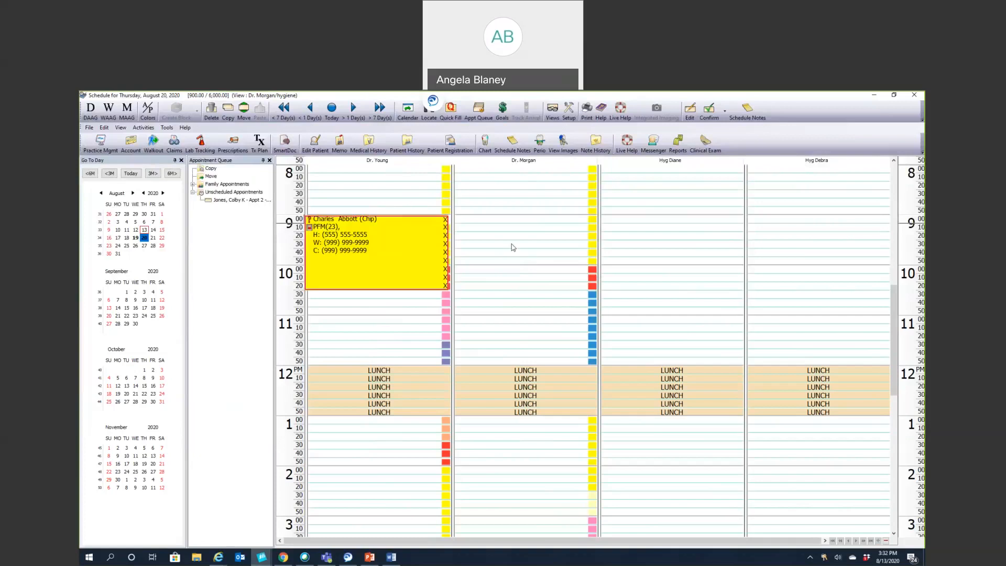
pyautogui.moveTo(513, 248)
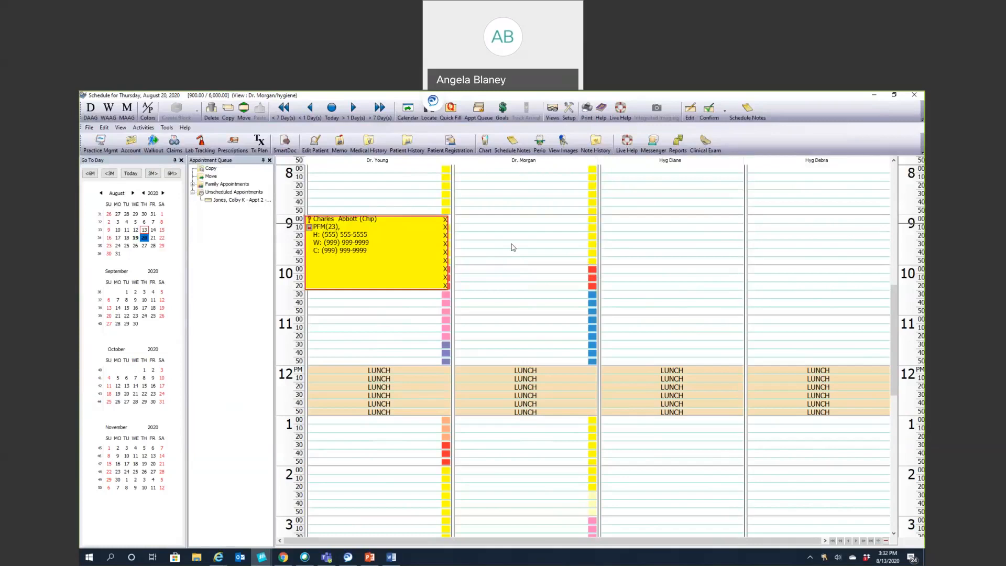
pyautogui.moveTo(503, 258)
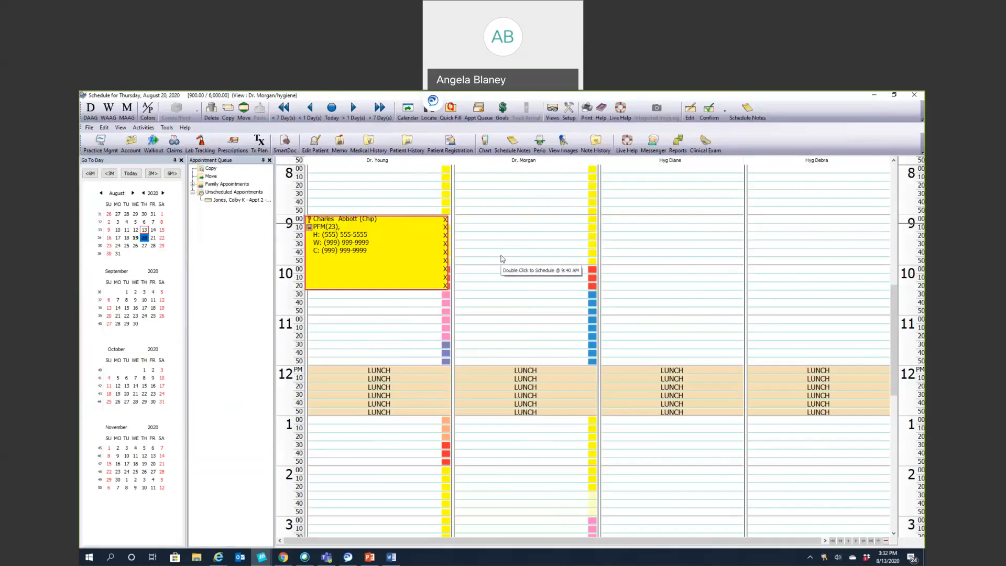
pyautogui.moveTo(473, 245)
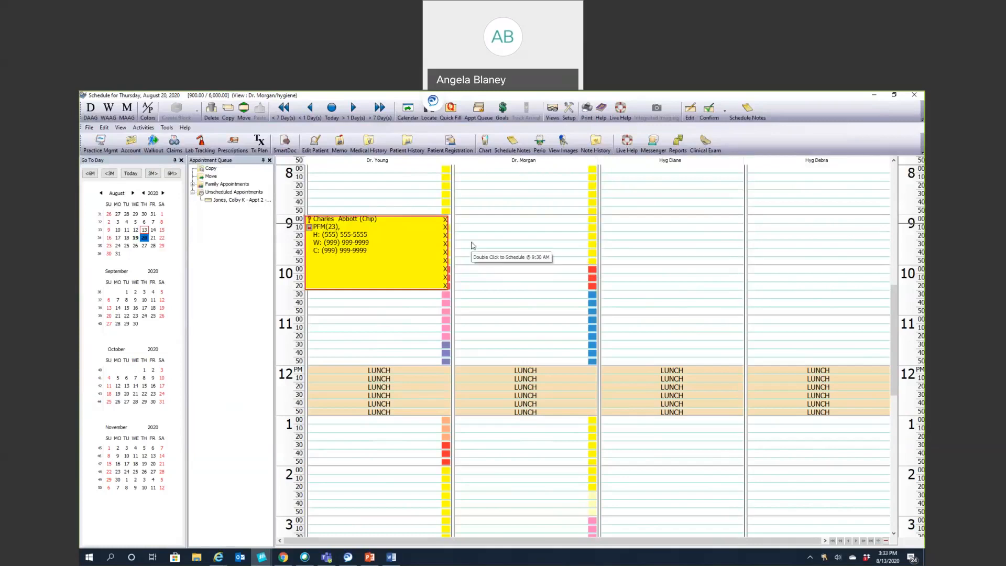